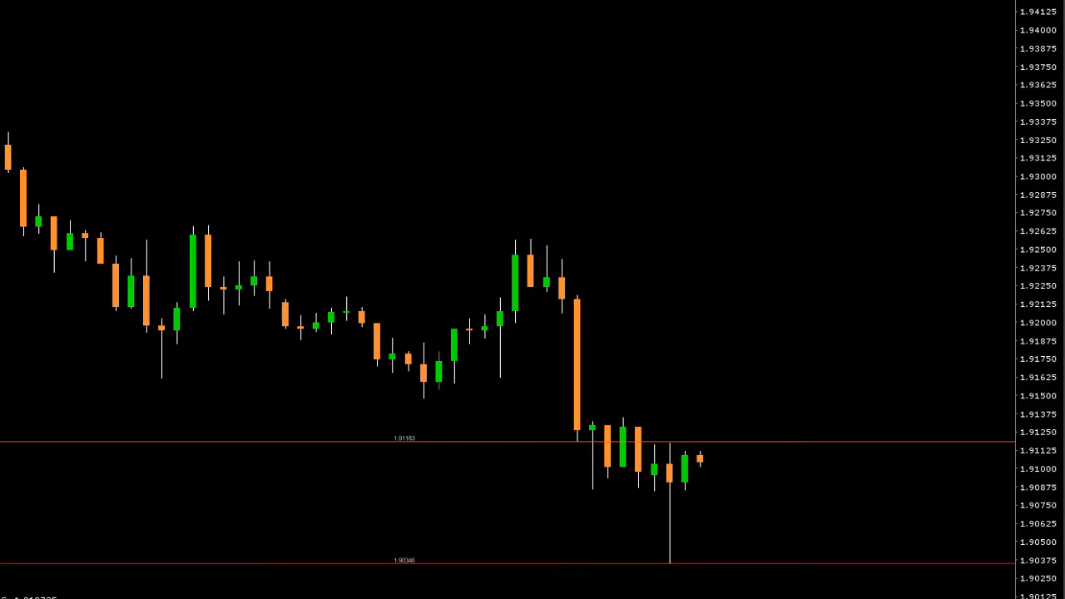
Leave the MetaTrader chart (lines near 1.9118 and 1.9035) for the empty calculator form.
drag(733, 412, 769, 258)
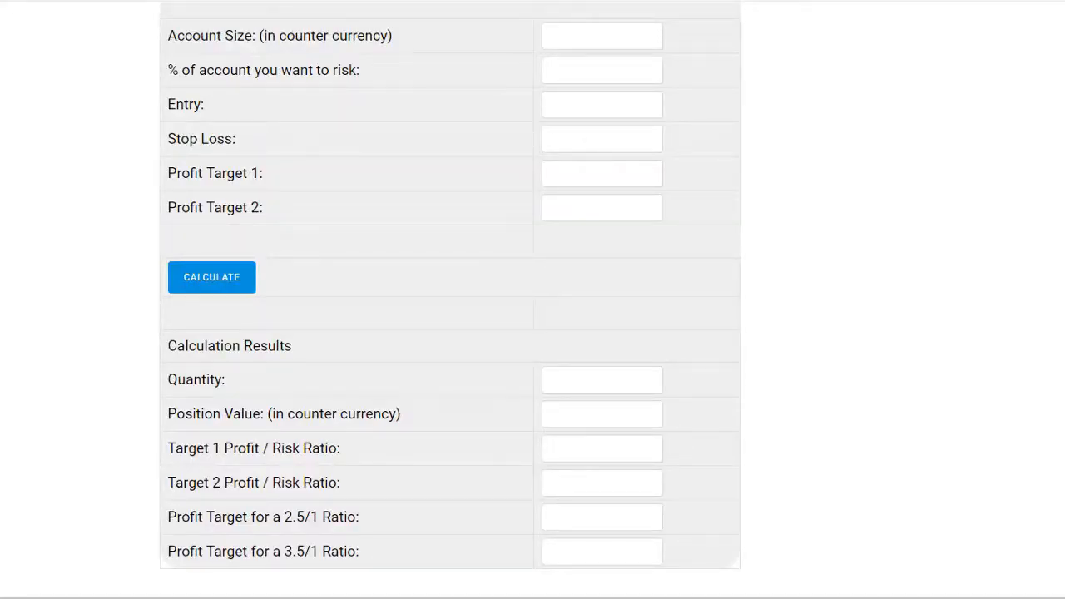
Enter an account size of 19118.3 and a 2% risk, leaving Entry selected.
click(601, 35)
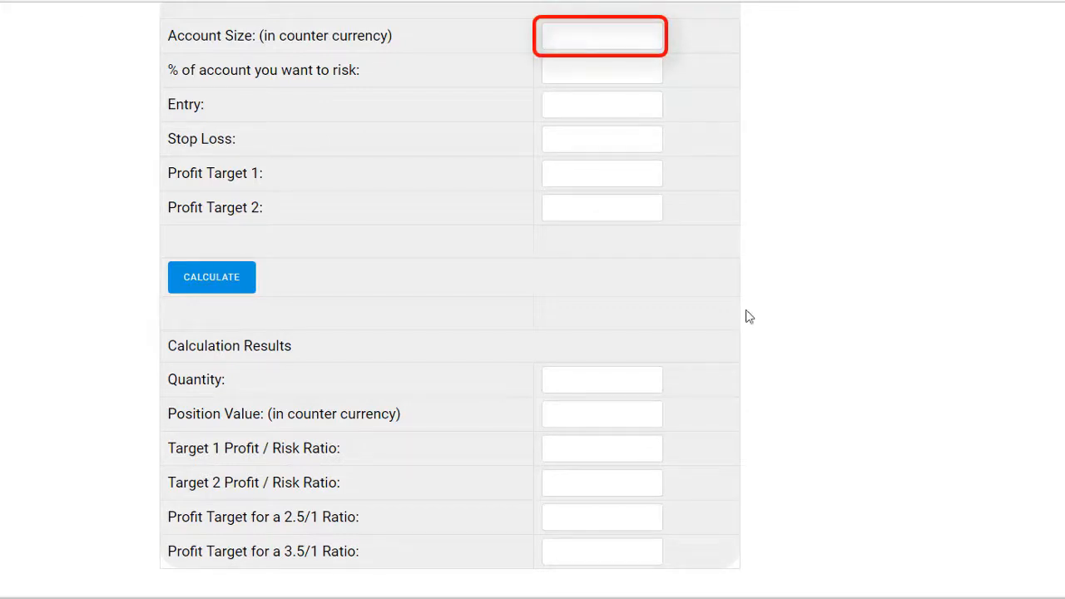
click(600, 36)
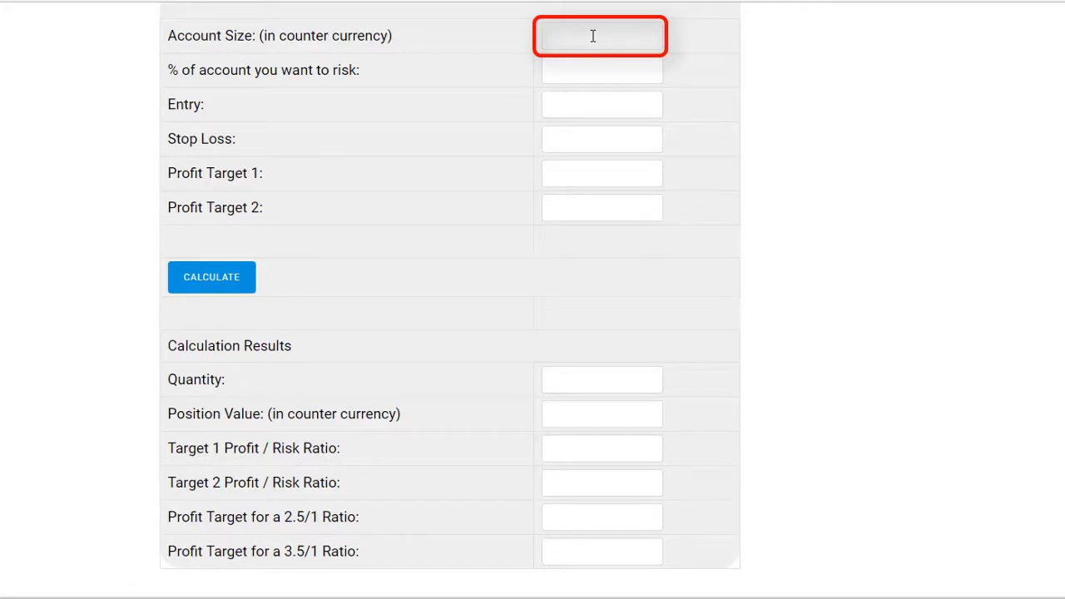
text(19118)
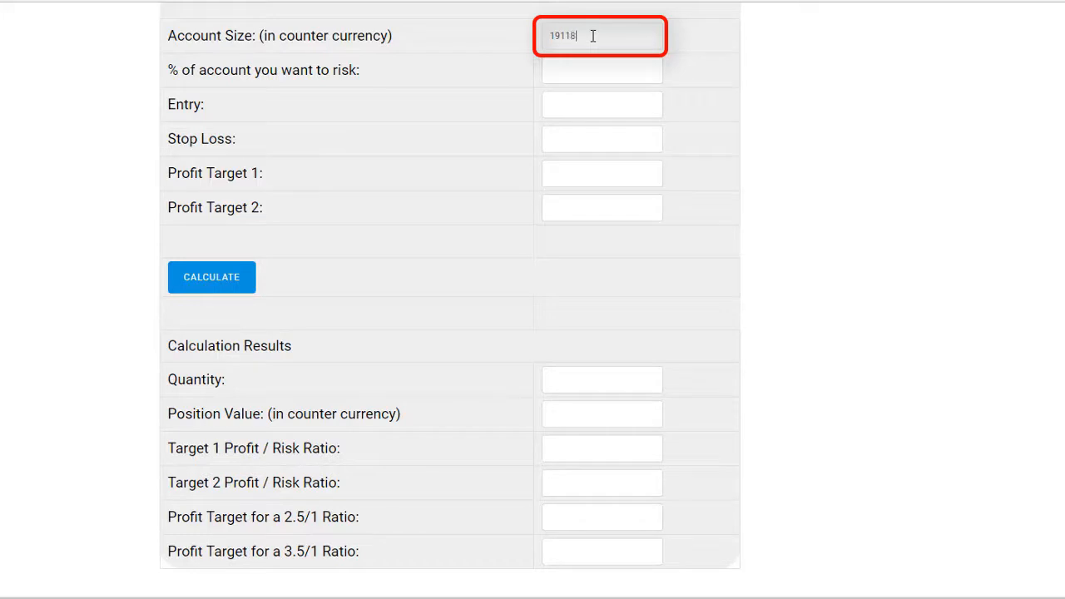
text(.3)
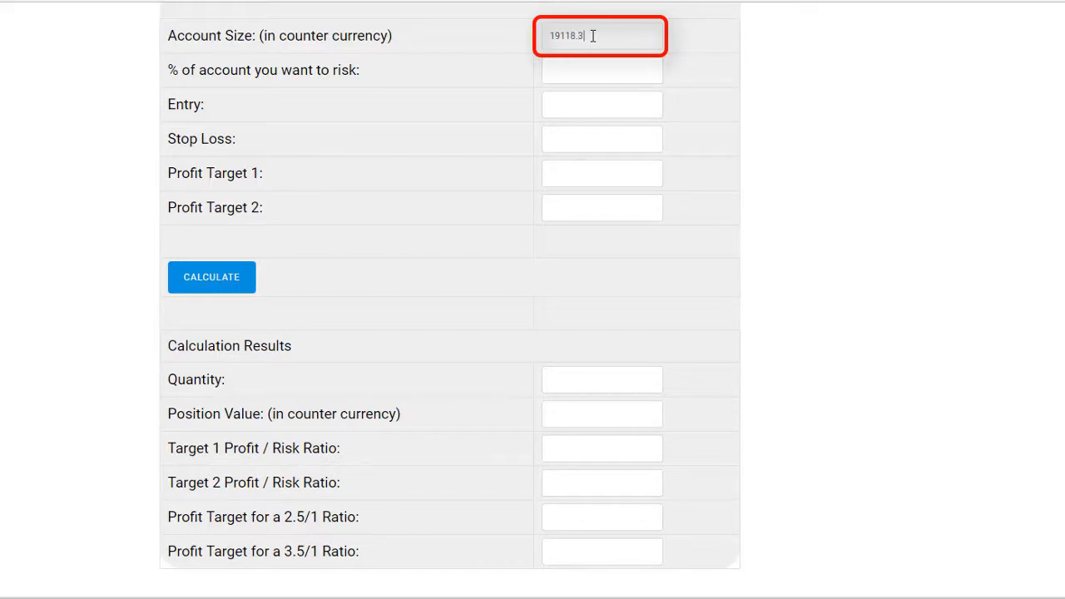
click(601, 70)
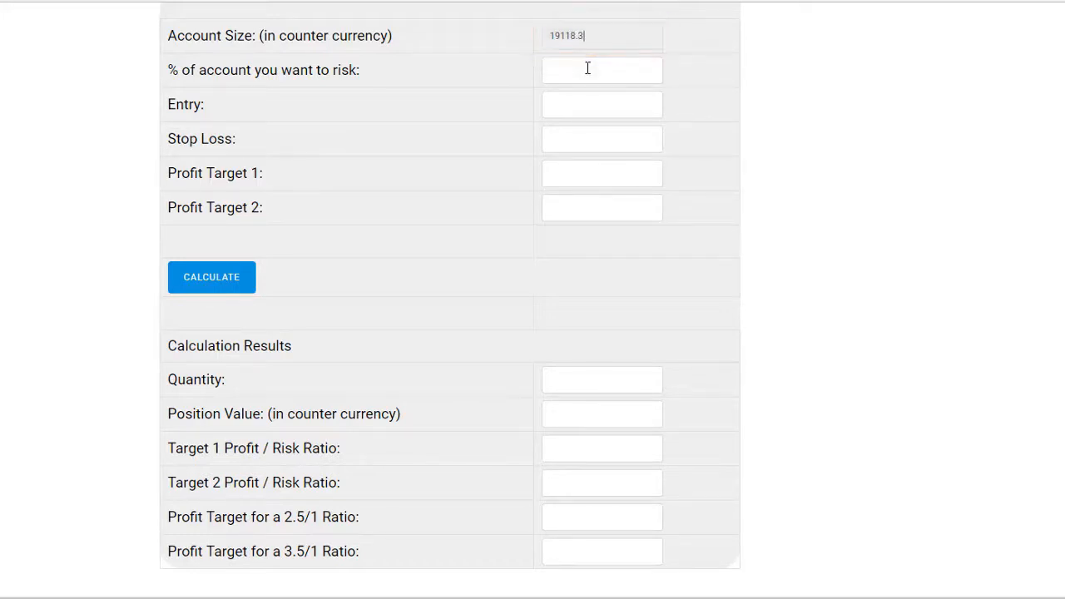
click(601, 70)
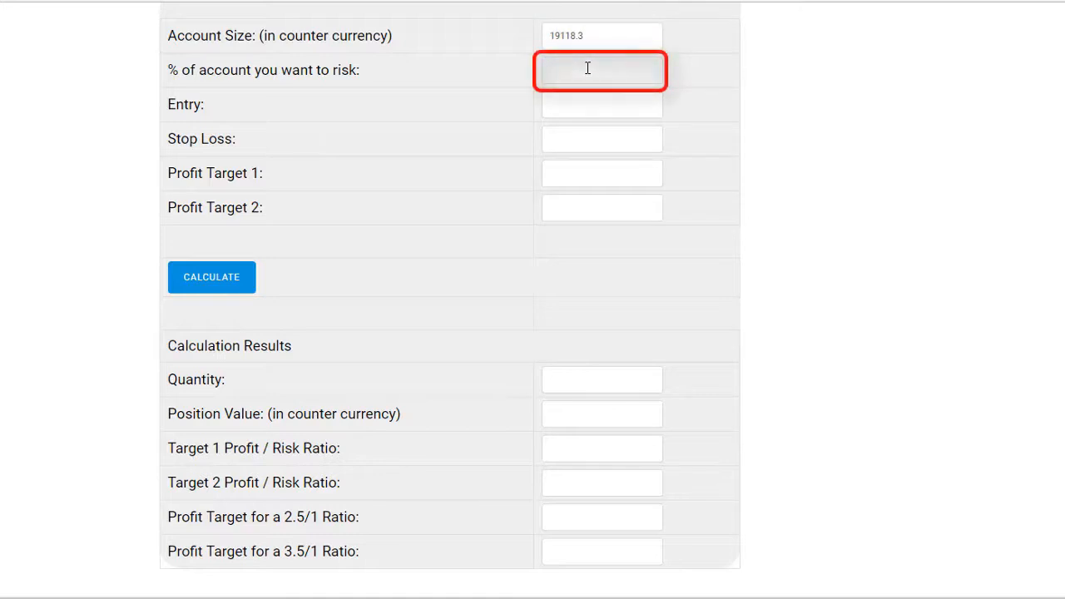
text(2)
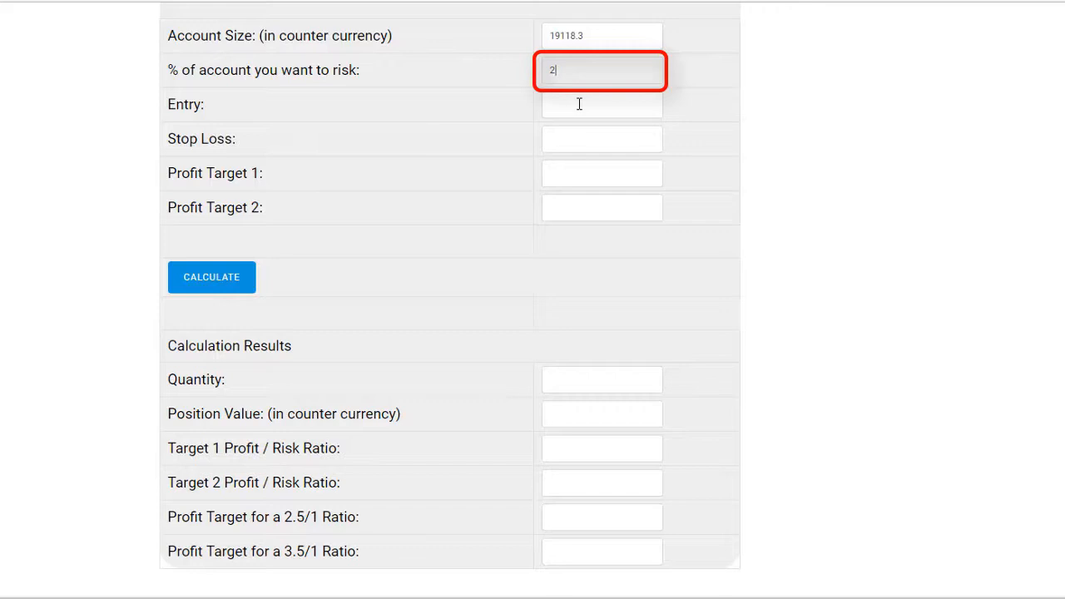
click(601, 104)
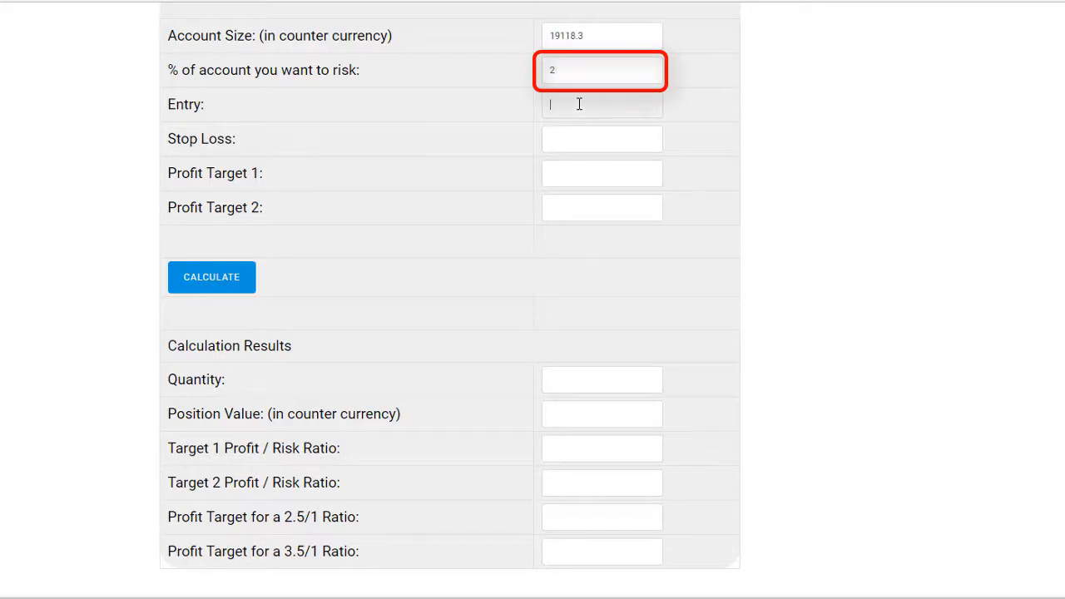
click(601, 105)
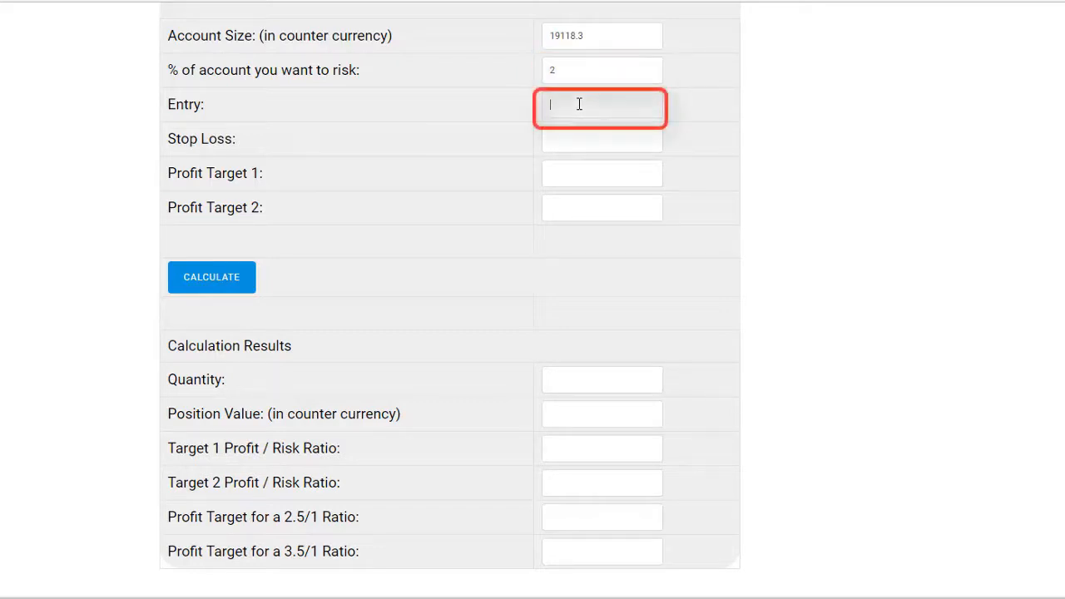
Fill in entry 1.91183, stop loss 1.90346, and targets 1.91488 and 1.92577.
text(1.91183)
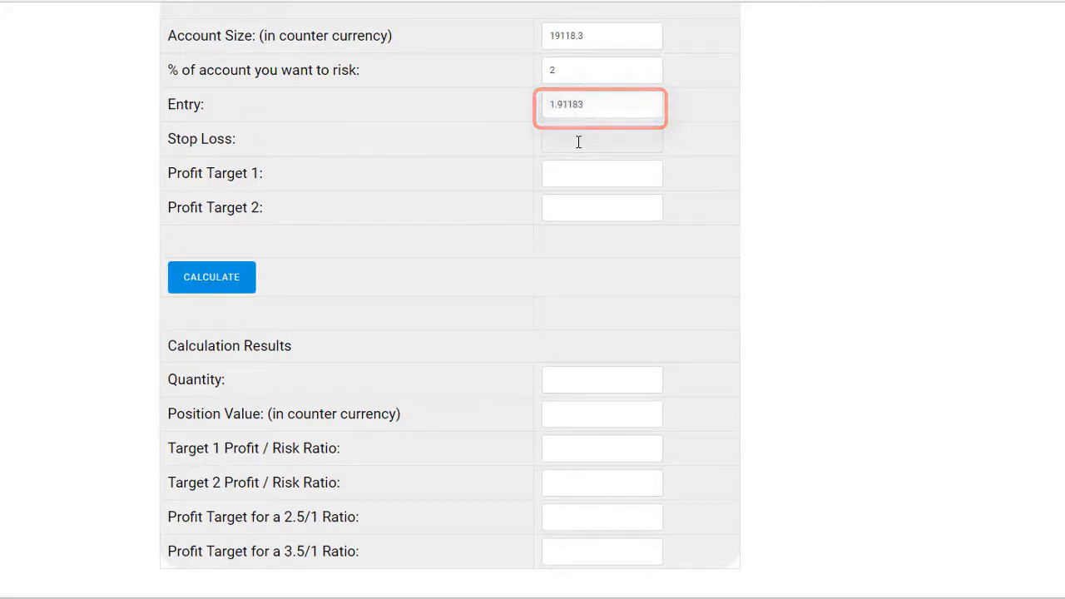
text(1)
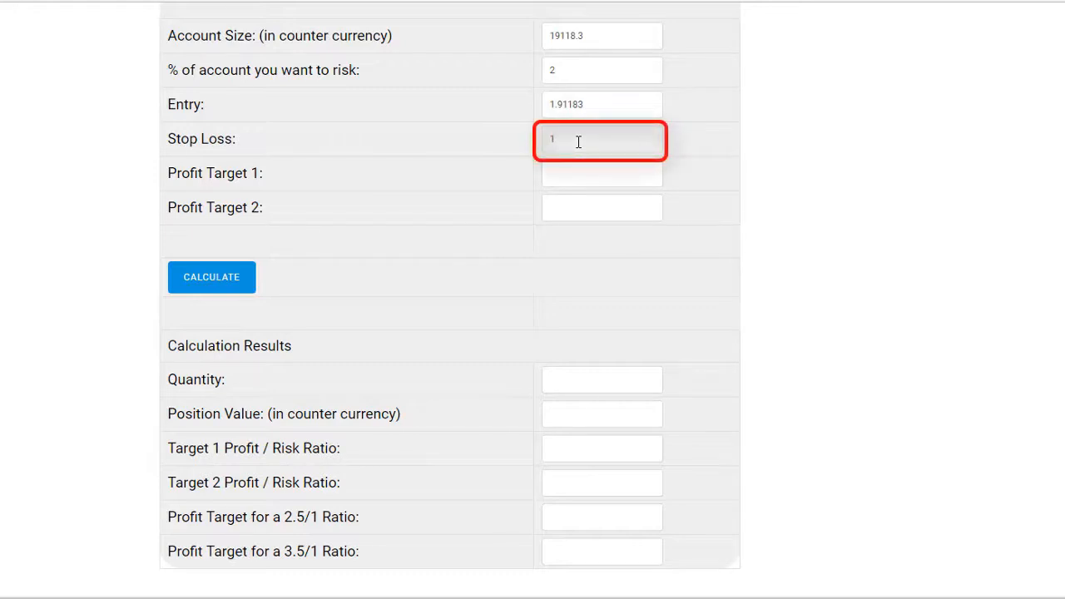
text(.90346)
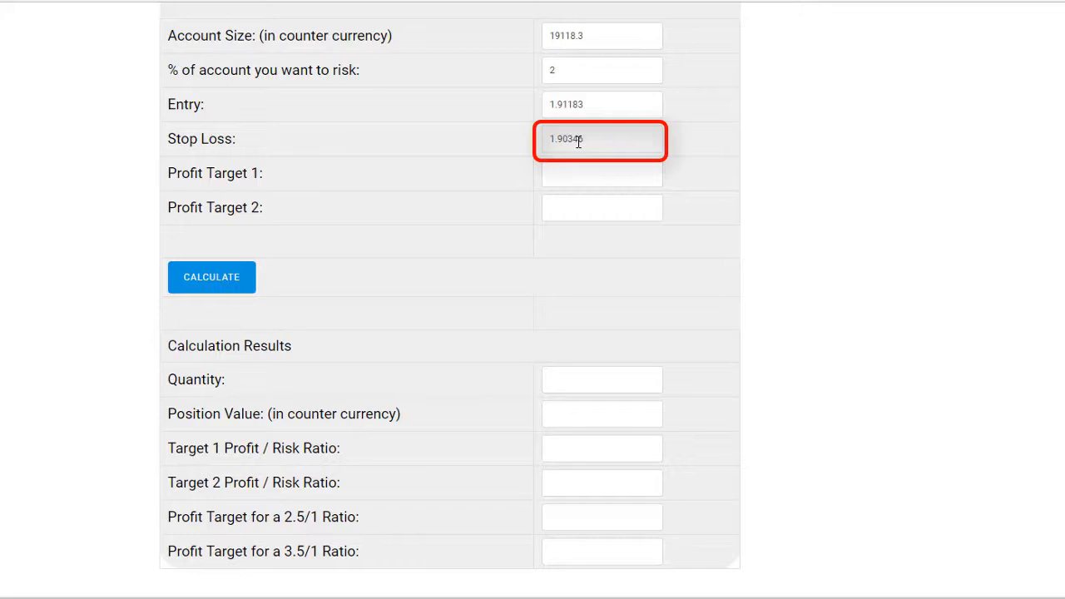
click(601, 173)
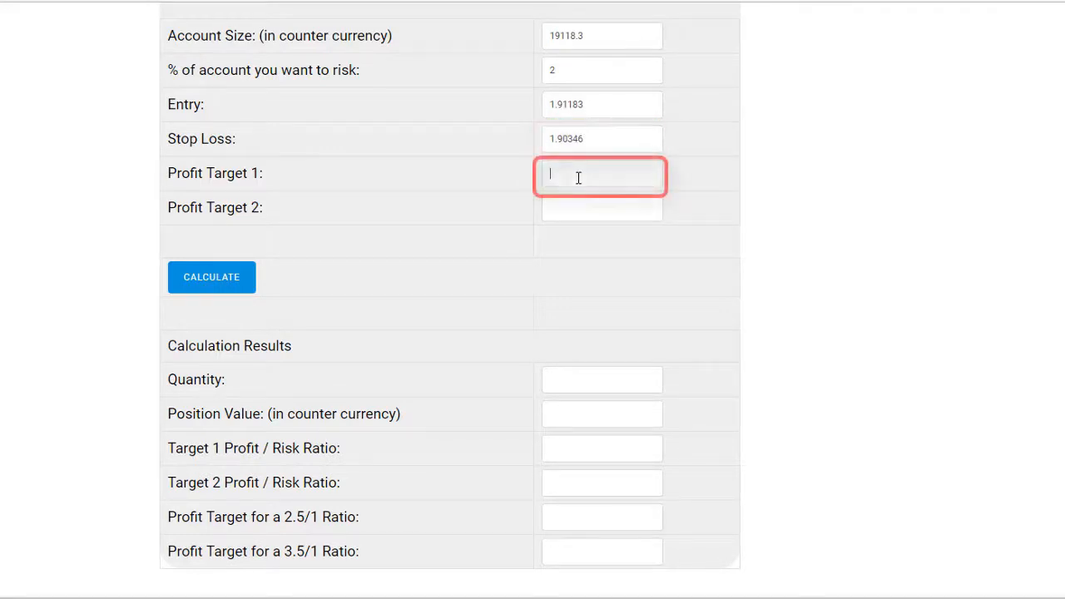
text(1)
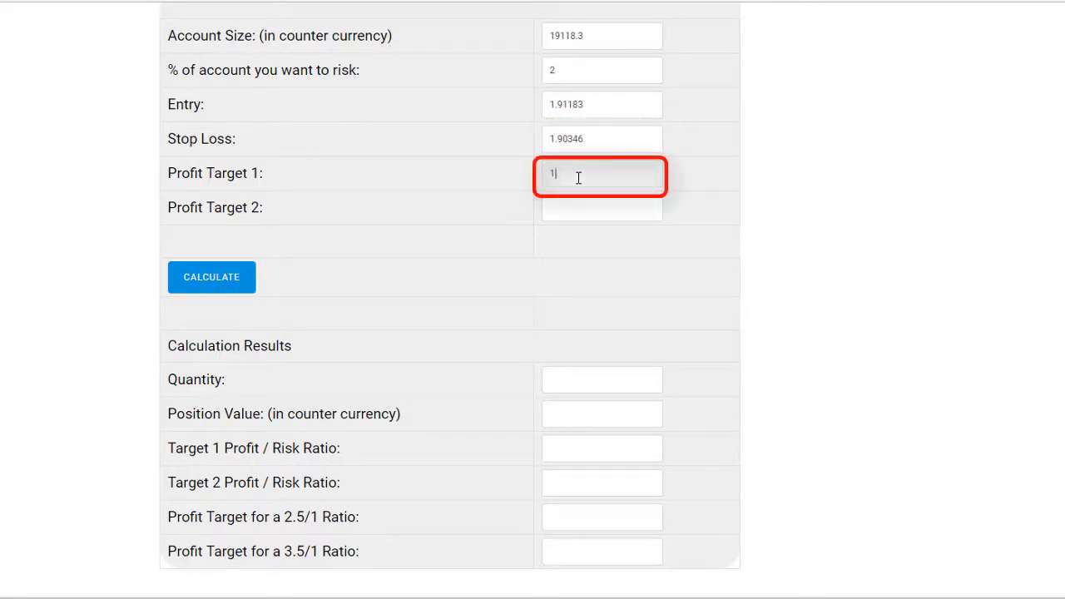
text(.91488)
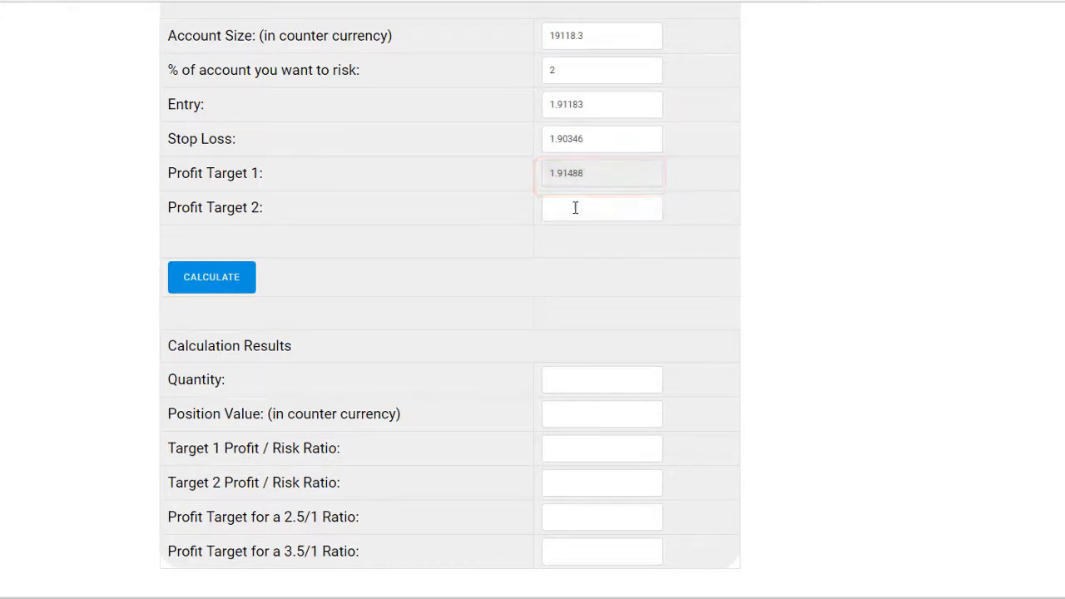
text(1)
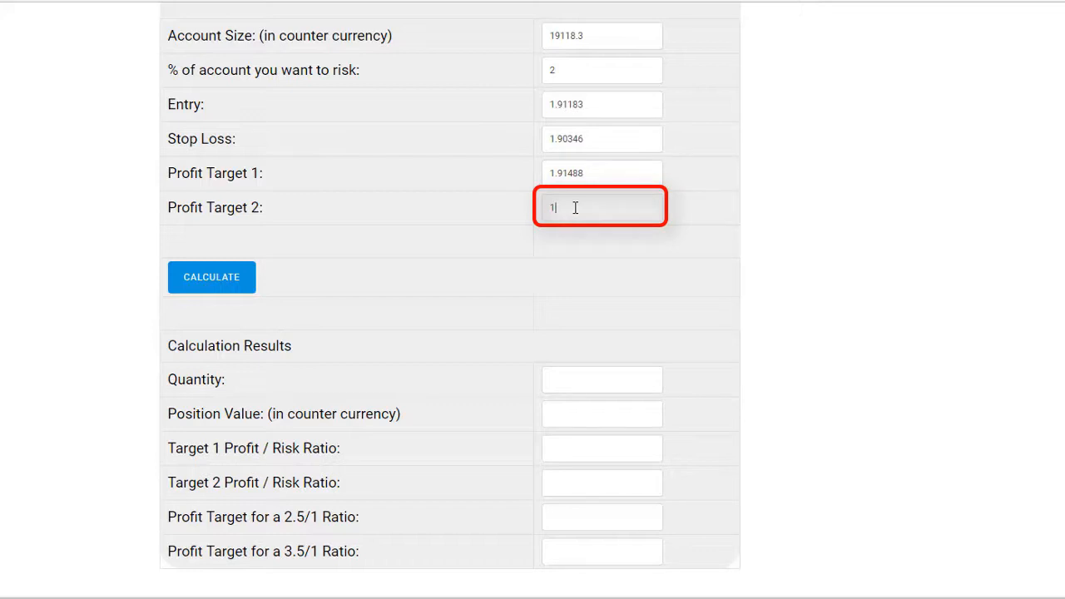
text(.92577)
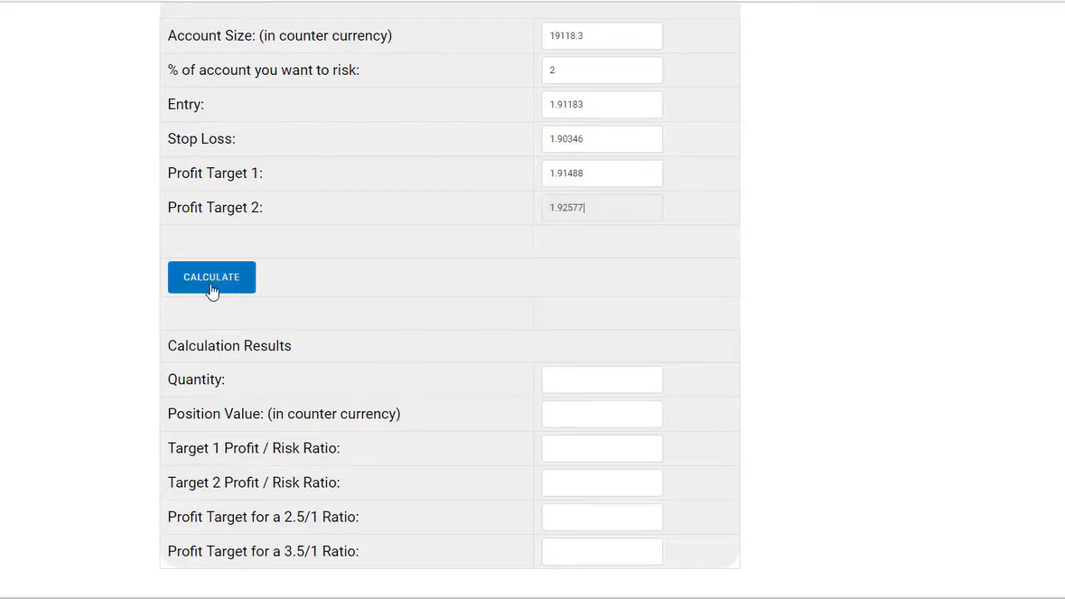
Calculate, then check position value 382.366 and the target 2 profit/risk ratio 1.665.
click(212, 277)
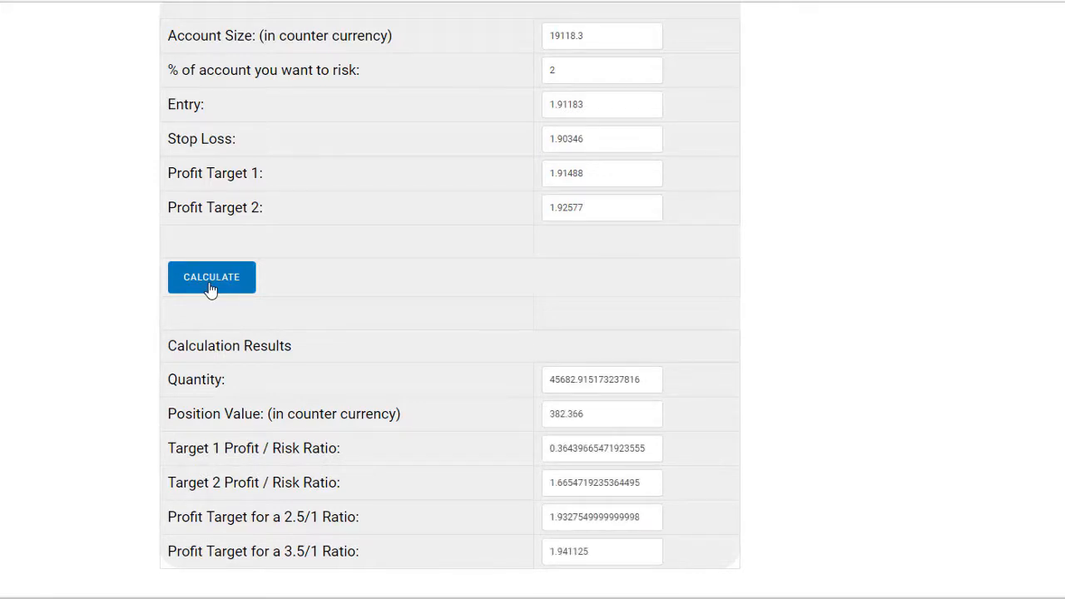
click(212, 277)
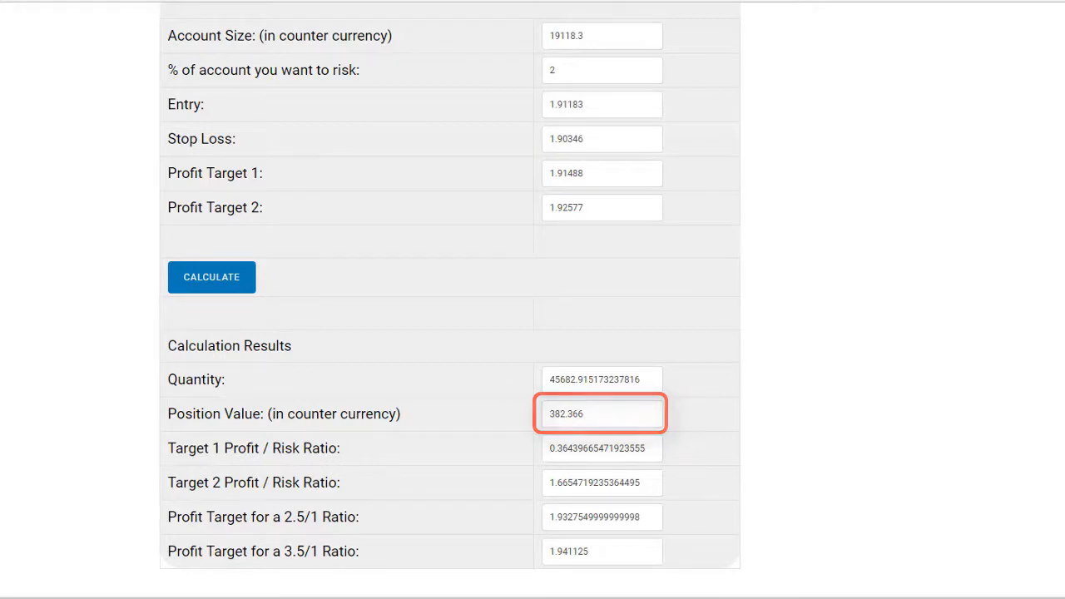
click(601, 414)
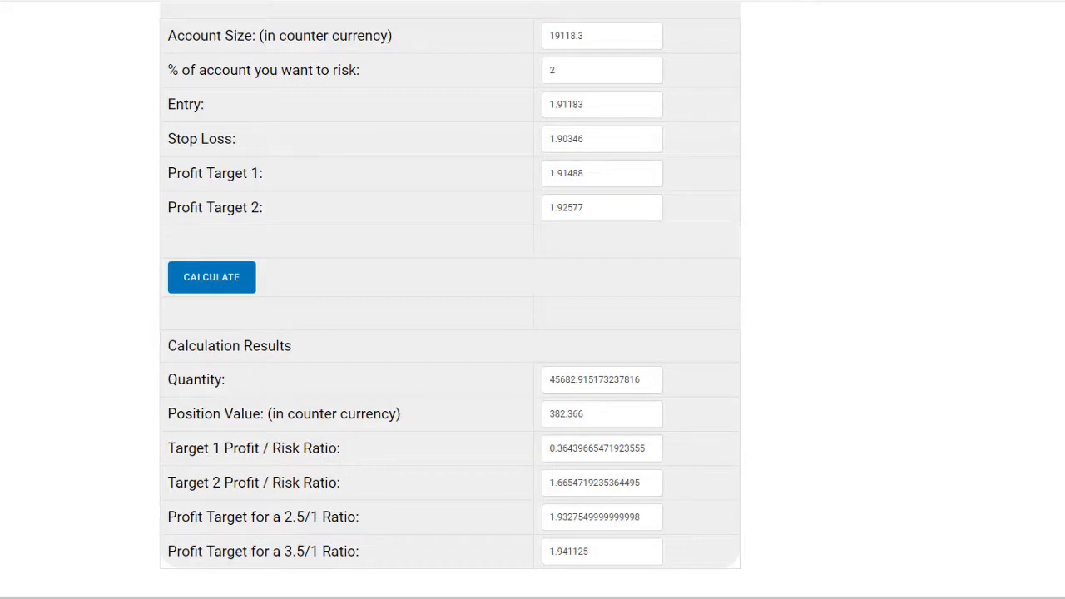
click(600, 483)
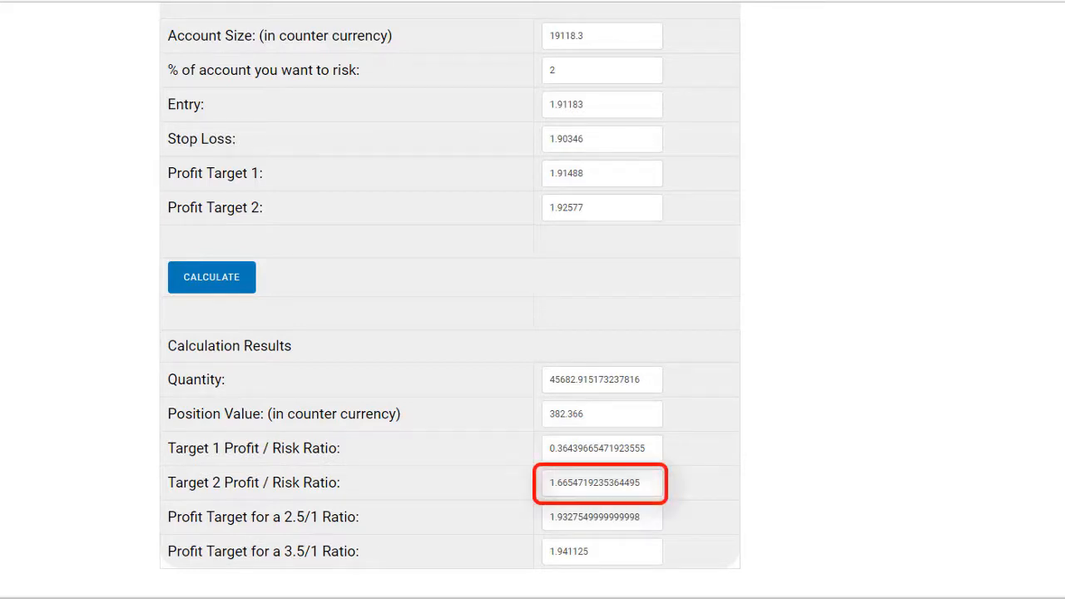